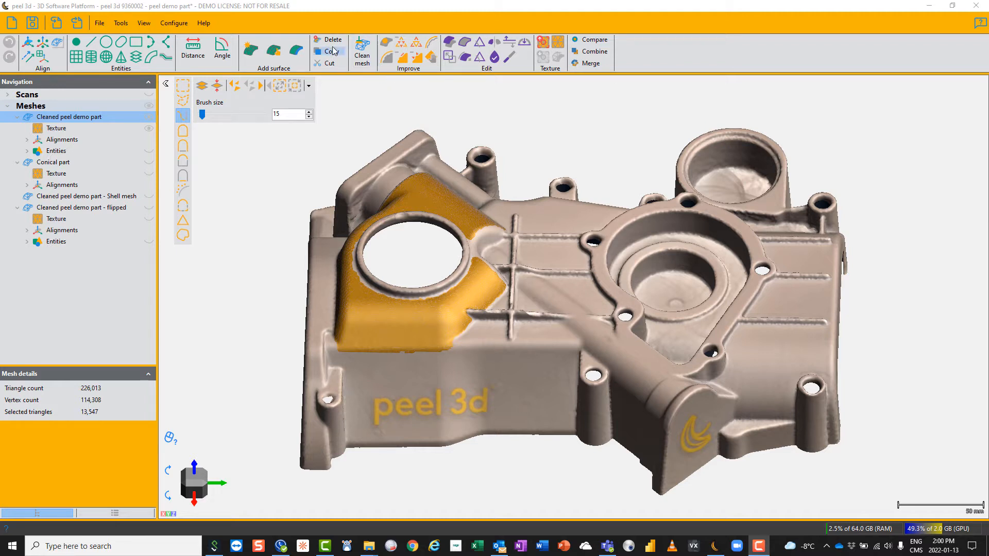
# - Copy the selected triangles around the large hole into a new Copy mesh and select it
pyautogui.click(328, 51)
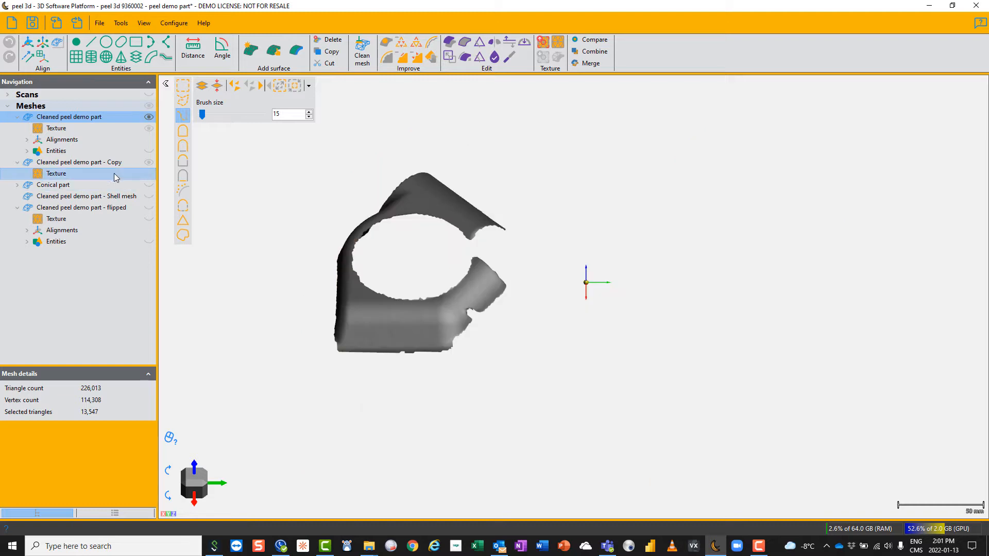
pyautogui.click(78, 162)
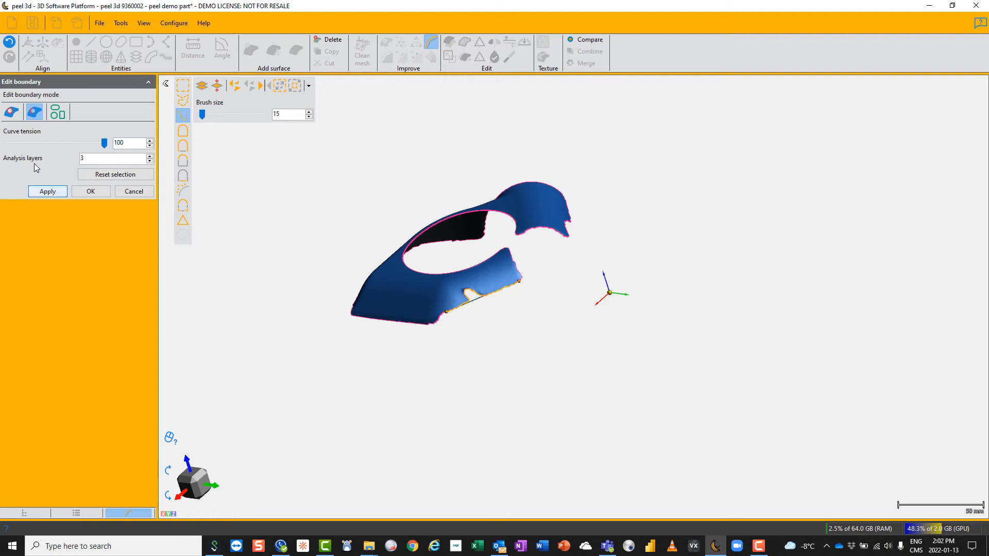
# - Apply the curve-tension-96 boundary smoothing and orbit the piece to inspect its edge
pyautogui.click(47, 191)
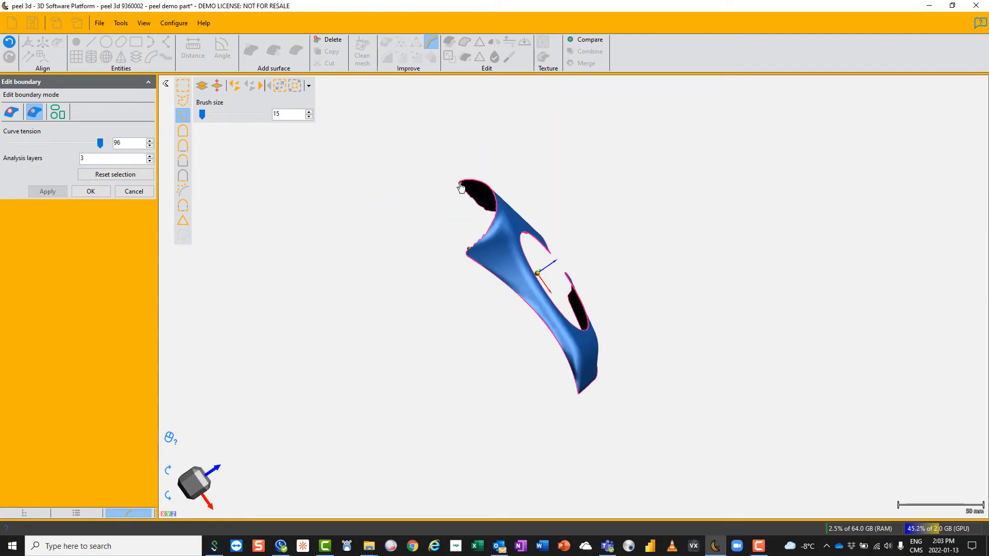
pyautogui.moveTo(492, 252); pyautogui.dragTo(467, 306)
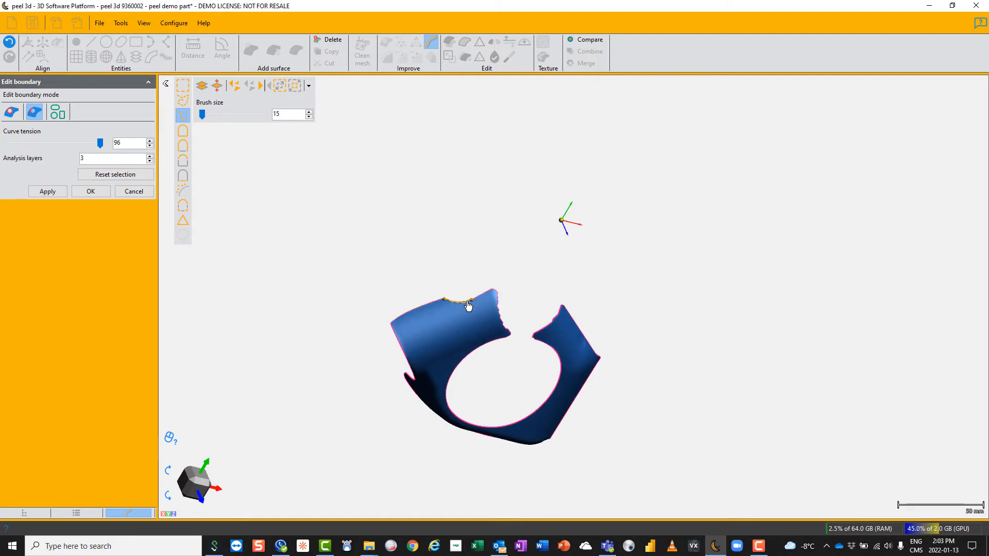
pyautogui.moveTo(469, 306); pyautogui.dragTo(573, 317)
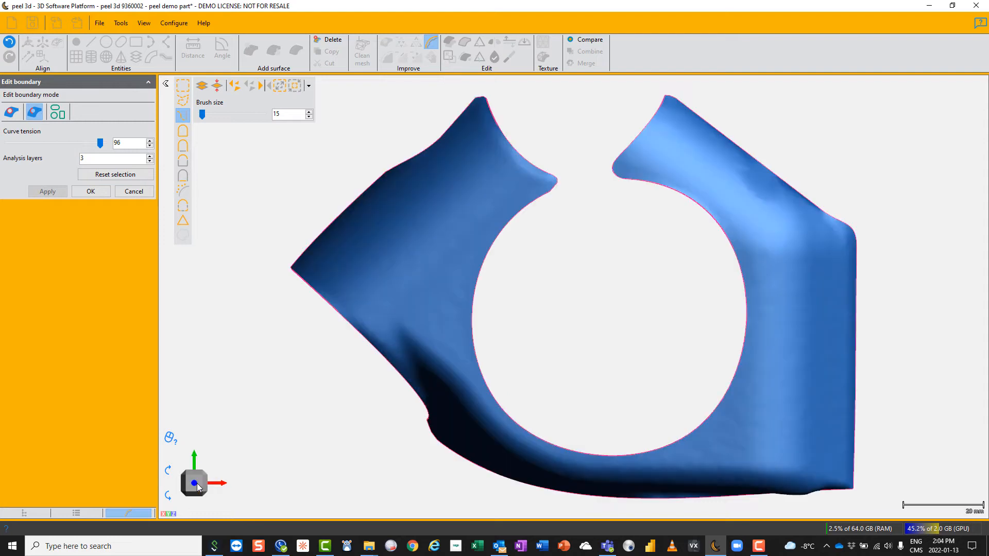
pyautogui.moveTo(292, 369)
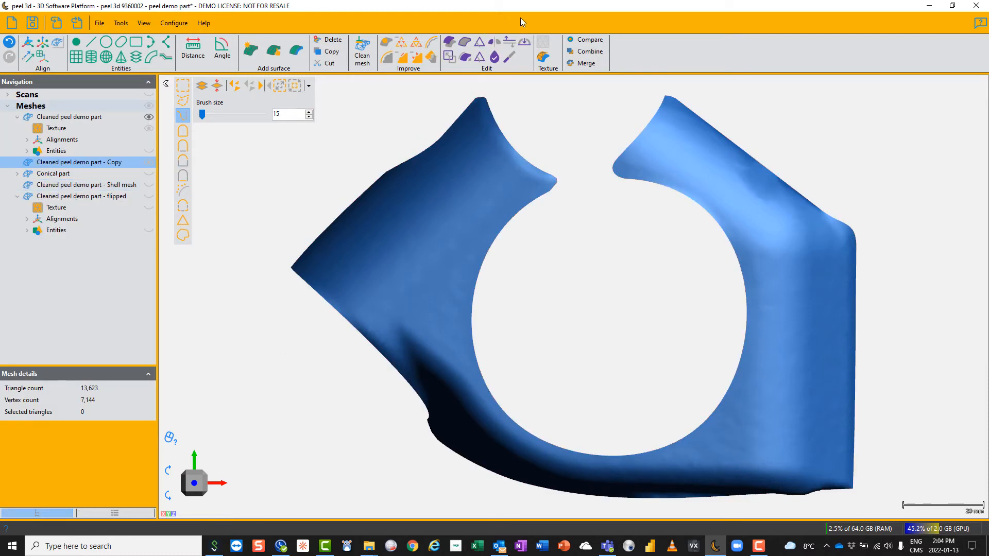
pyautogui.moveTo(522, 41)
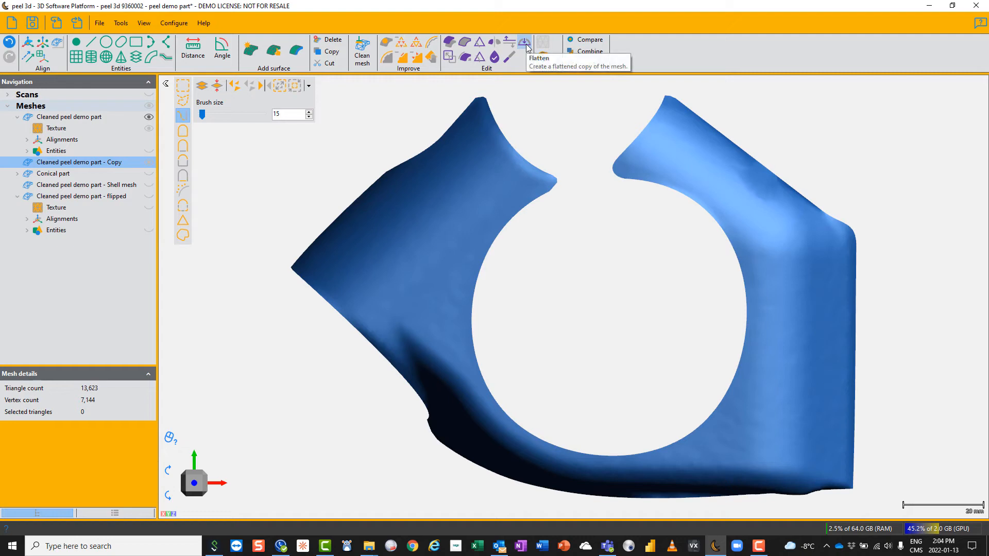
# - Flatten the smoothed piece and confirm the flattened pattern mesh
pyautogui.click(524, 39)
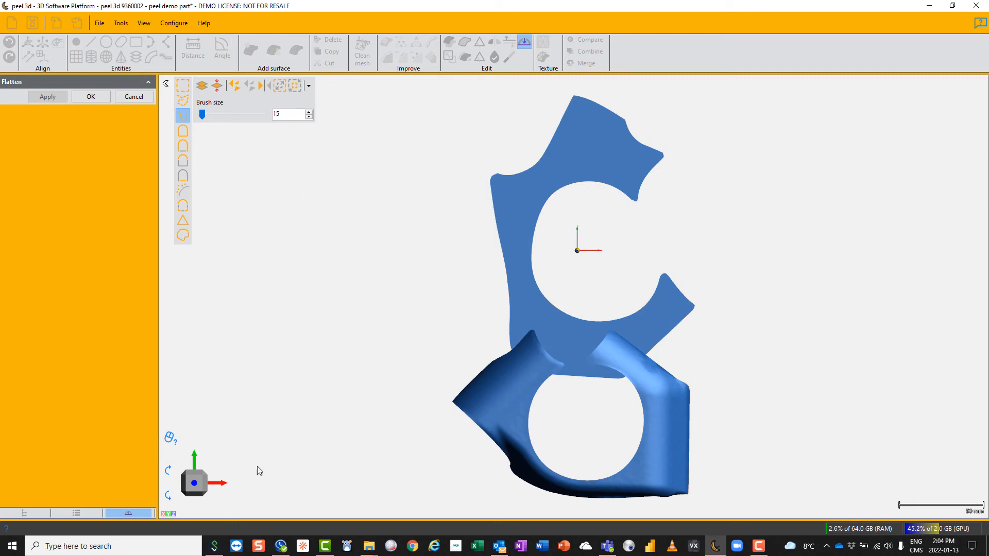
pyautogui.moveTo(194, 486)
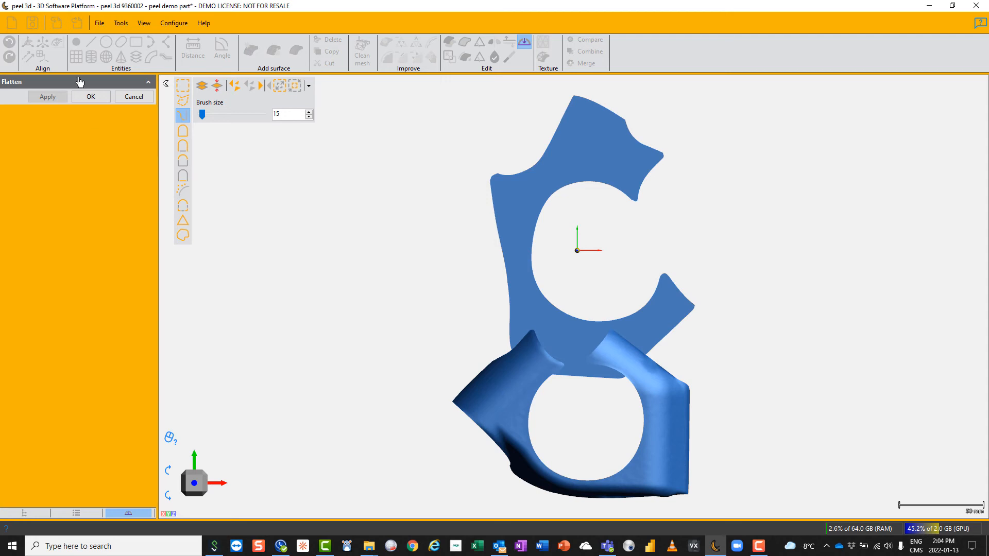
pyautogui.click(91, 97)
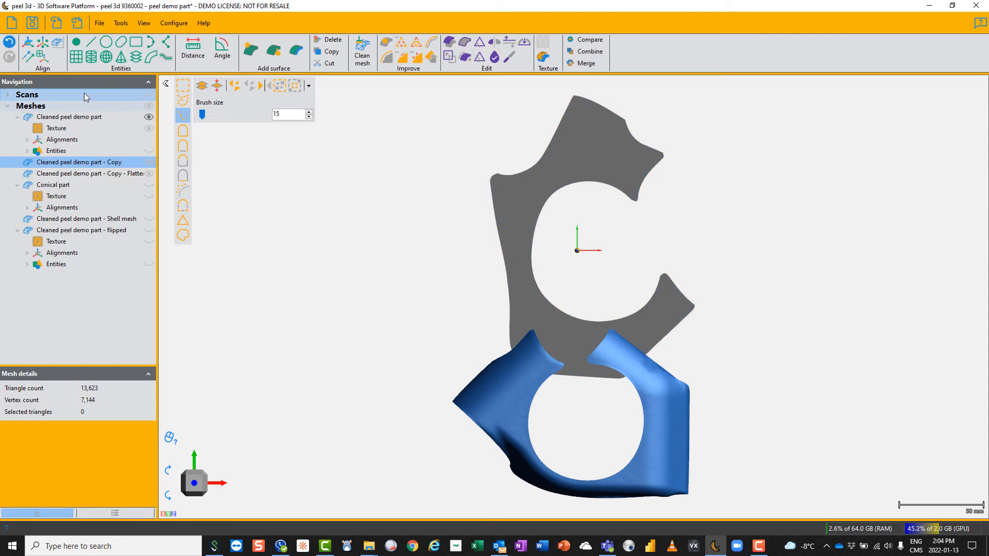